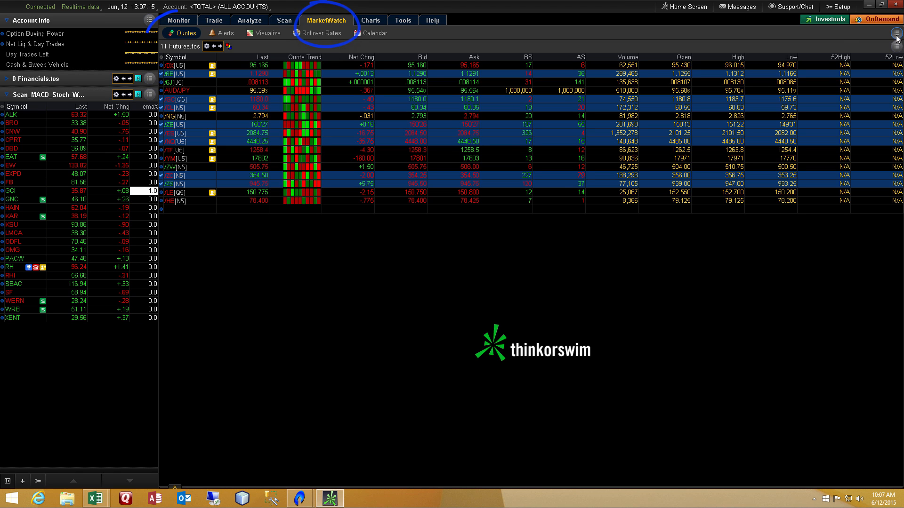
# Export the 11 Futures watchlist quotes to Microsoft Excel and acknowledge the paste instructions.
pyautogui.click(897, 33)
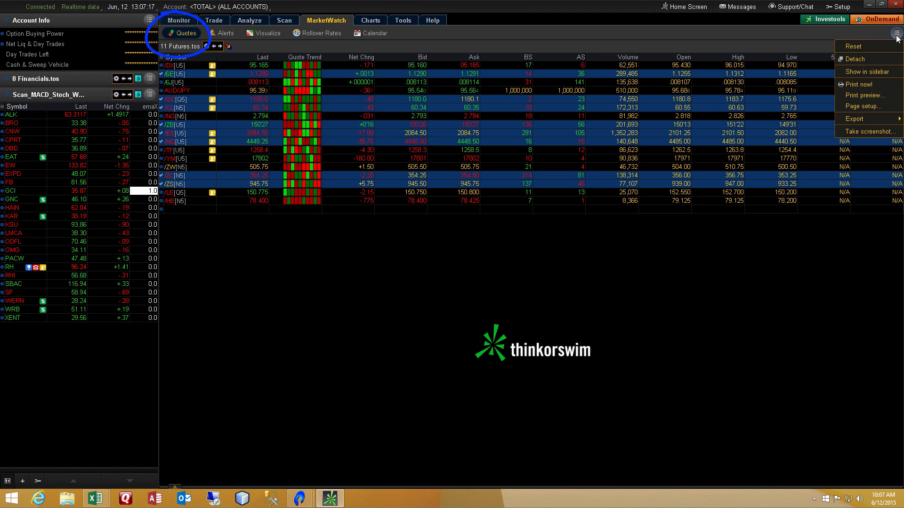
pyautogui.click(856, 119)
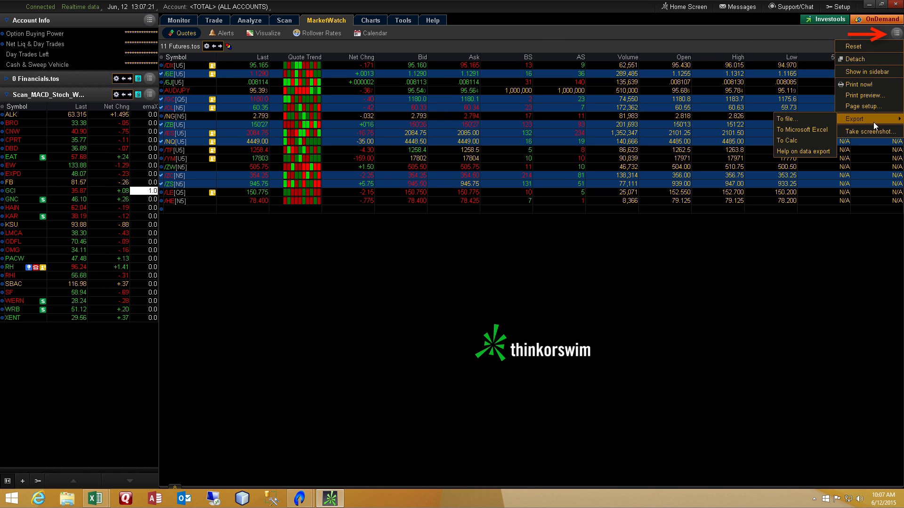
pyautogui.moveTo(803, 130)
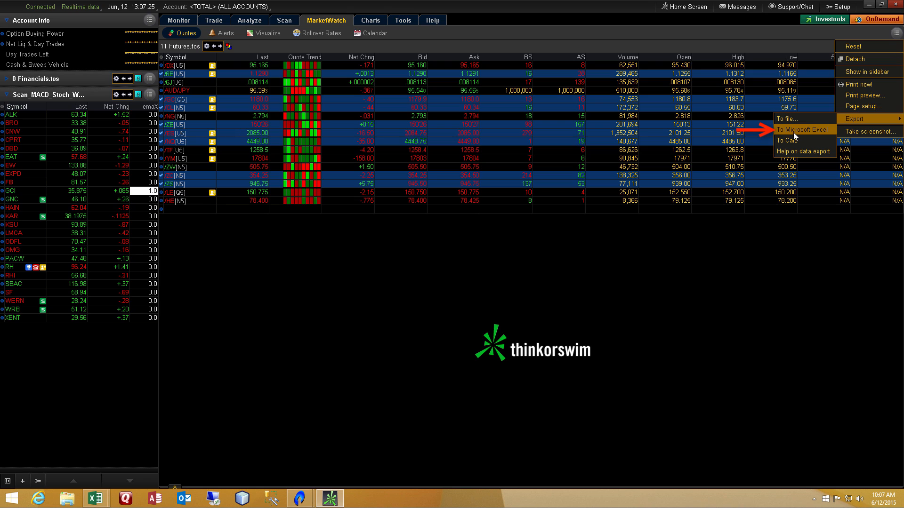
pyautogui.click(801, 129)
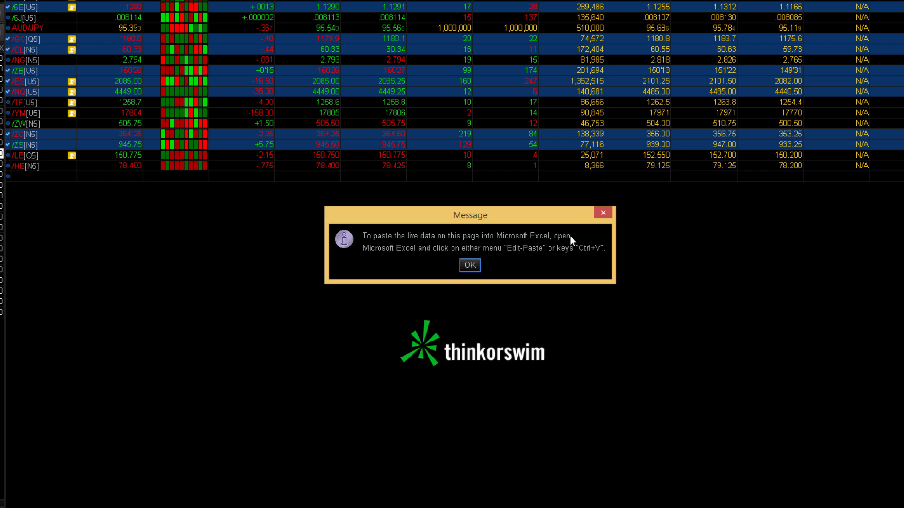
pyautogui.moveTo(519, 322)
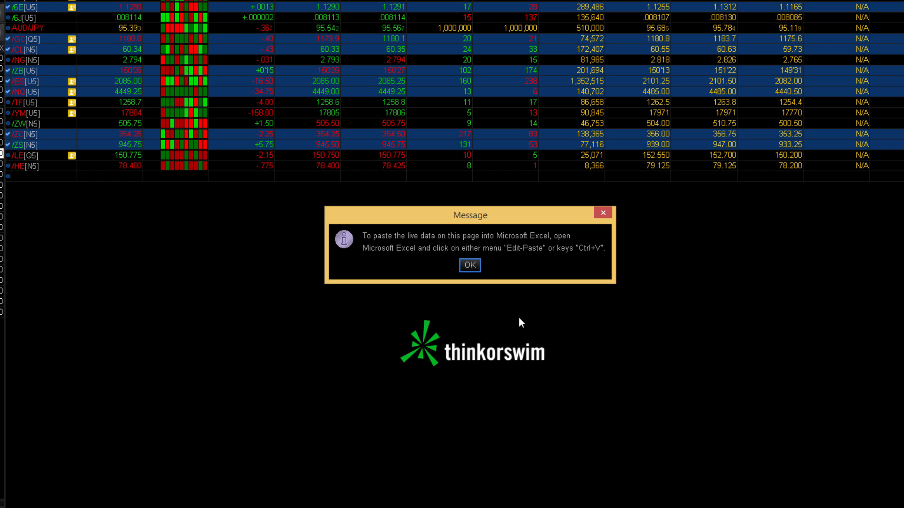
pyautogui.click(469, 265)
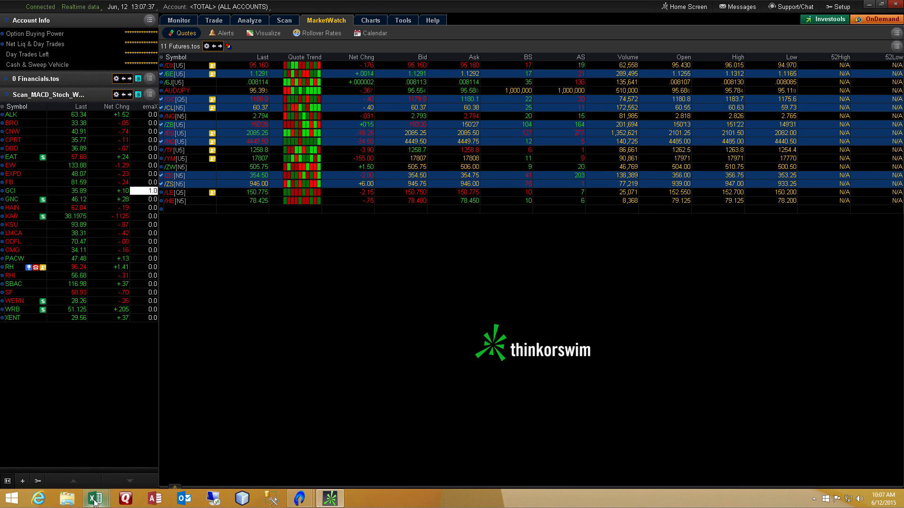
# Paste the exported live futures quotes into cell A1 of the blank Excel workbook.
pyautogui.click(96, 499)
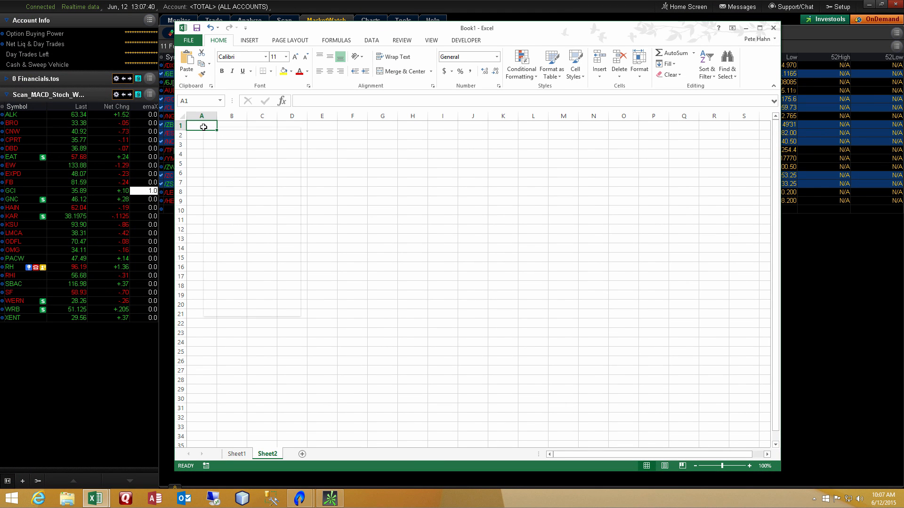
pyautogui.rightClick(202, 126)
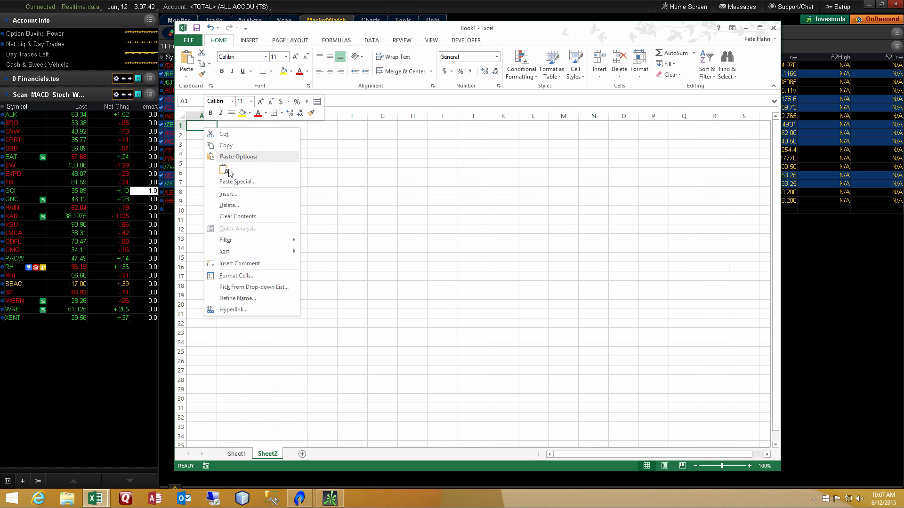
pyautogui.click(238, 168)
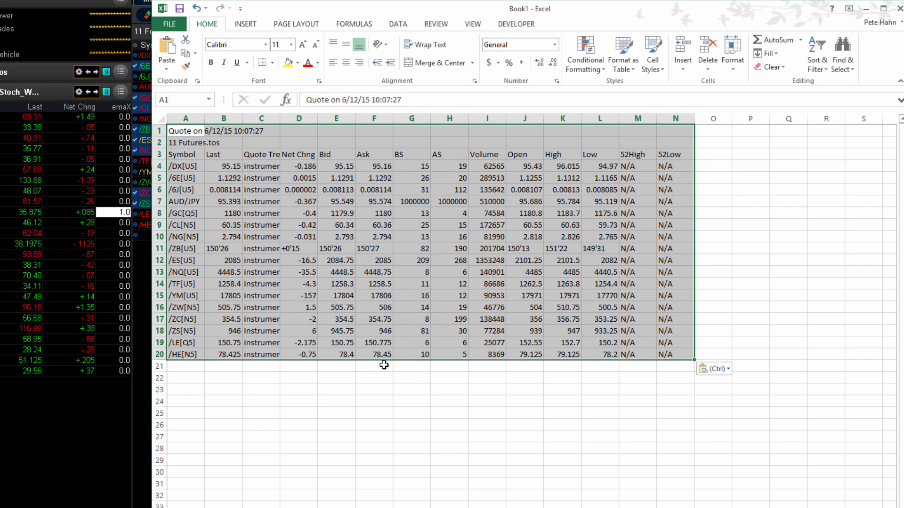
pyautogui.click(373, 366)
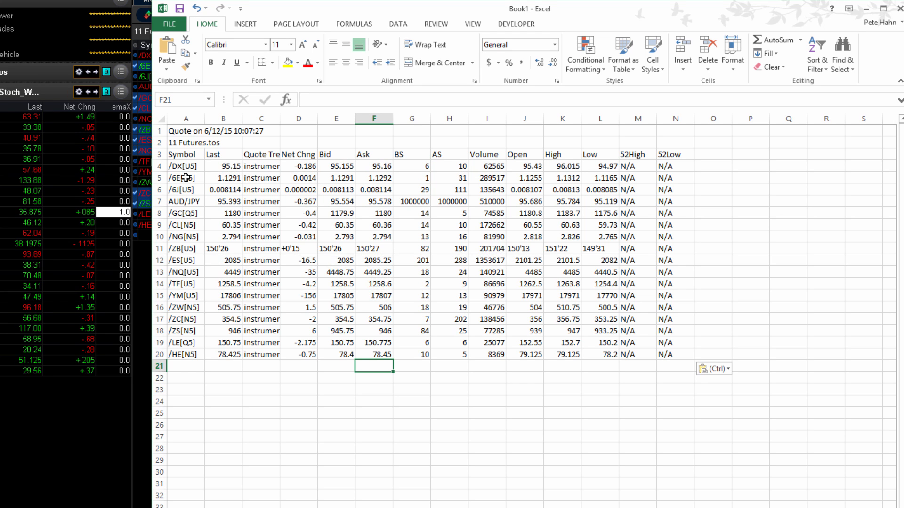
pyautogui.click(185, 119)
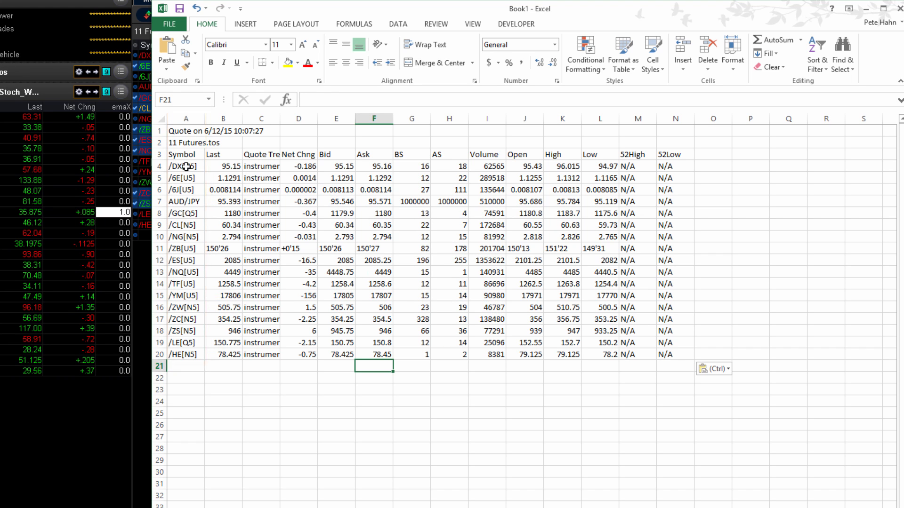
# Inspect the RTD Last-price formulas, then enter AAPL in cell A4 replacing /DX[U5].
pyautogui.click(185, 166)
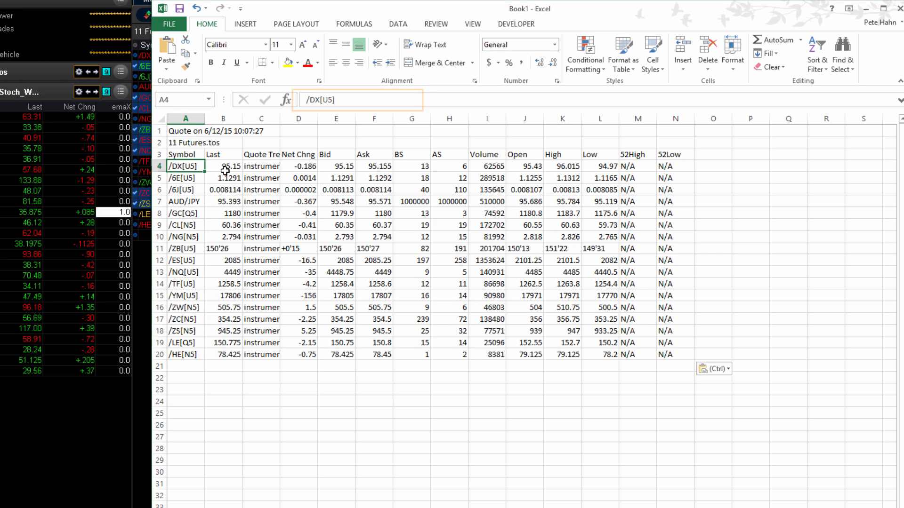
pyautogui.click(223, 166)
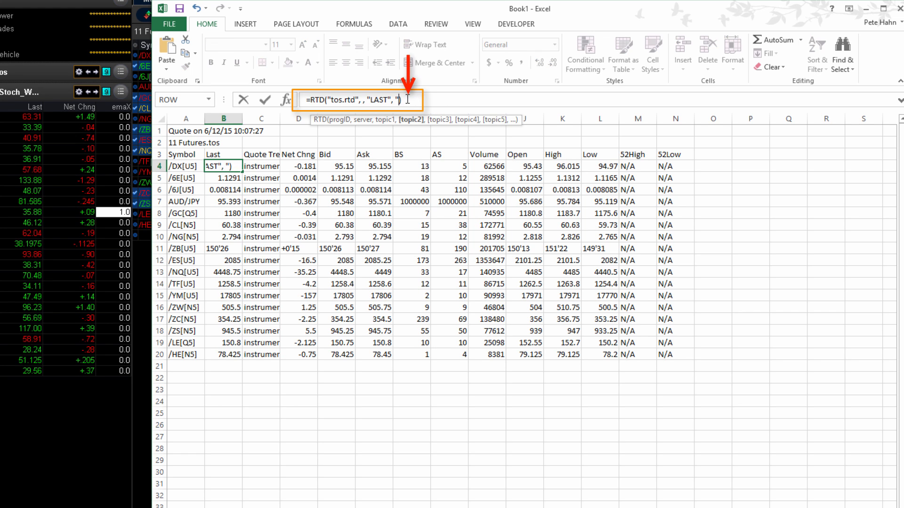
pyautogui.click(183, 167)
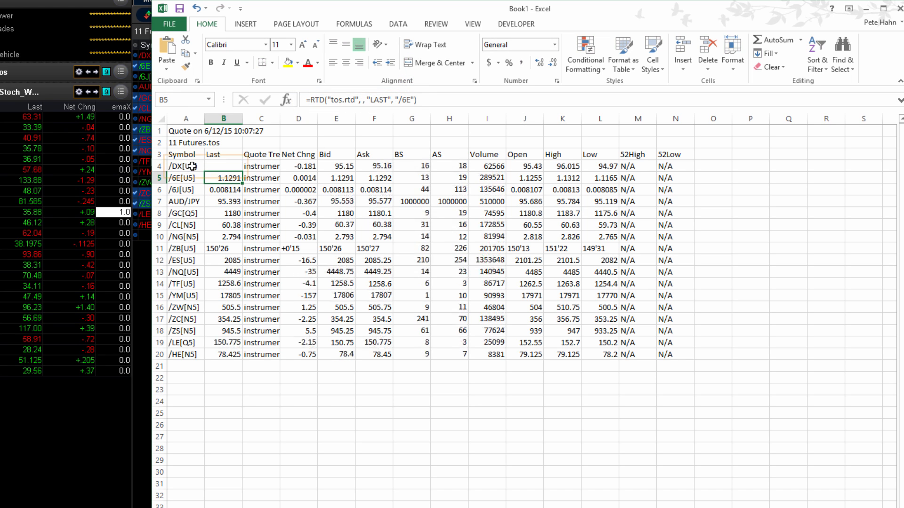
pyautogui.click(186, 166)
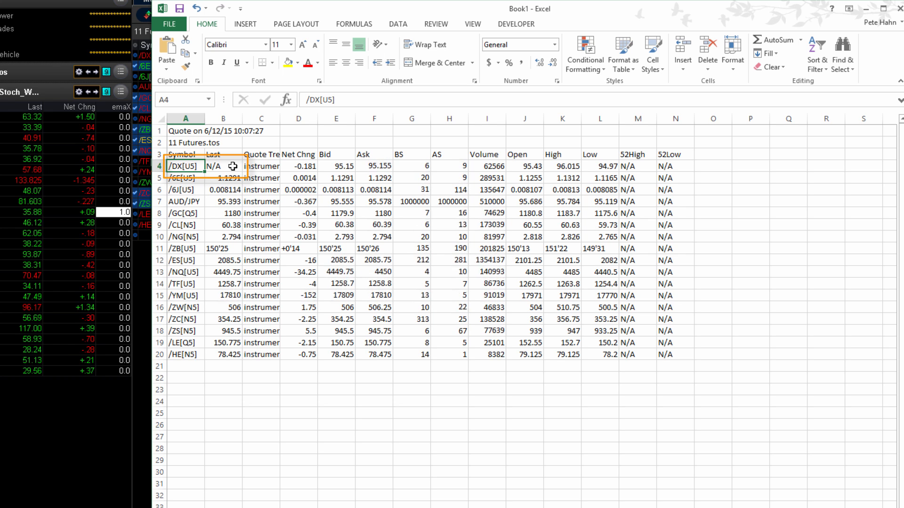
pyautogui.write('AAPL')
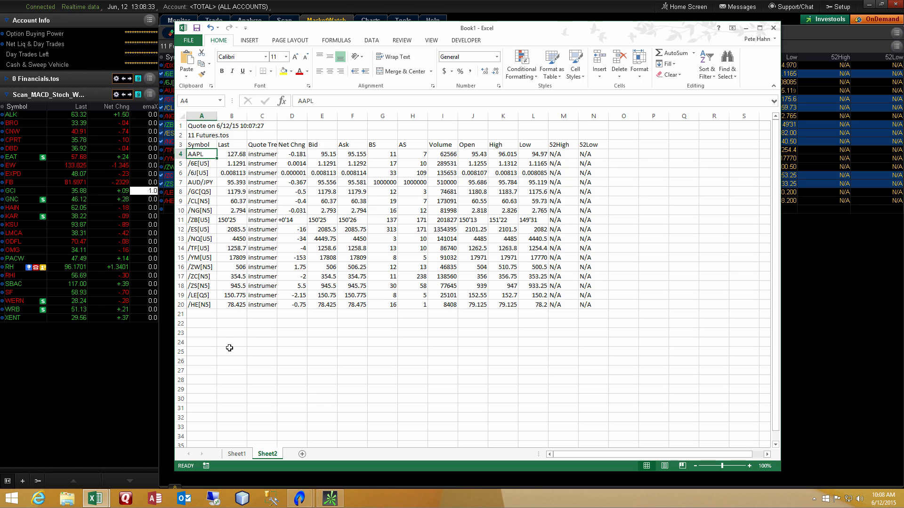
# In the 01 Venture sheet, enter AAPL, C and CSX in cells A4–A6.
pyautogui.click(237, 454)
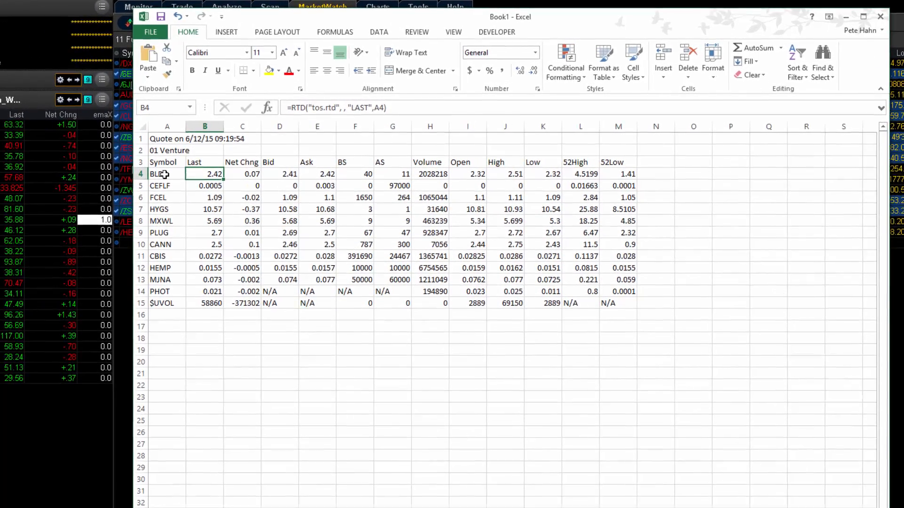
pyautogui.click(167, 173)
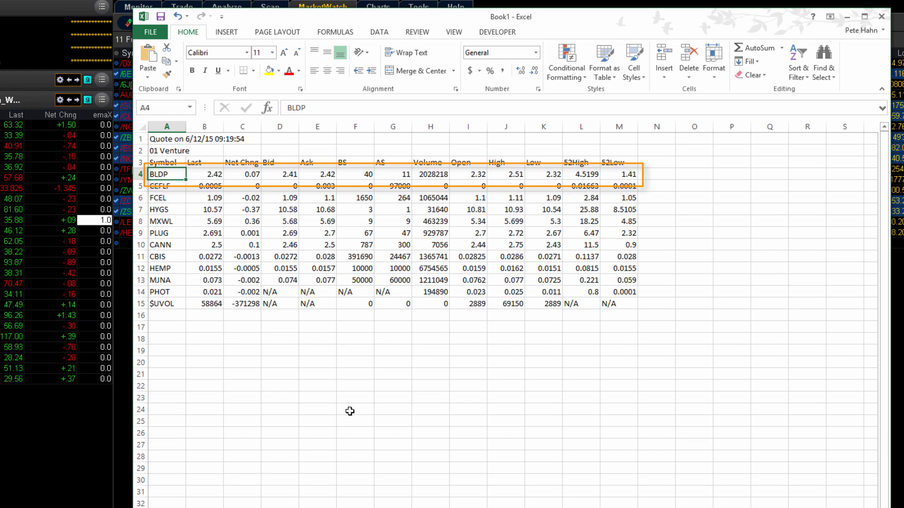
pyautogui.write('AAPL')
pyautogui.click(166, 187)
pyautogui.write('C')
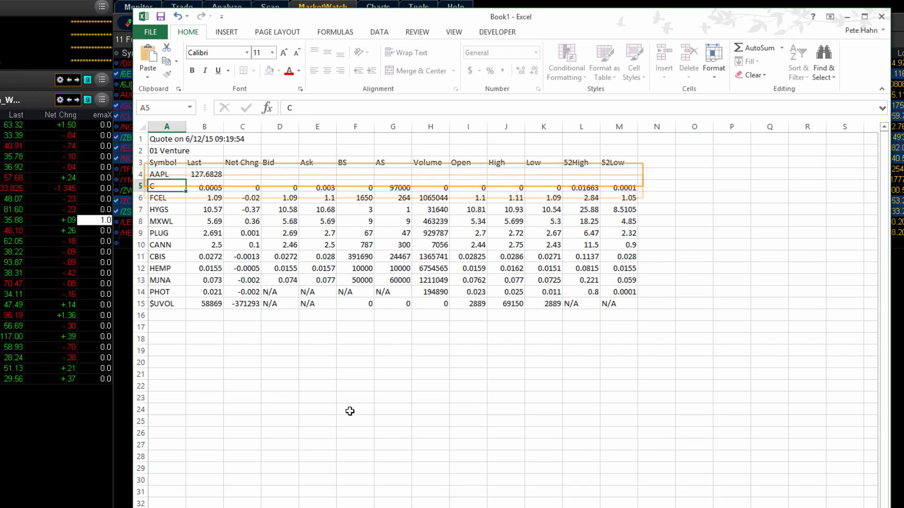
pyautogui.click(166, 198)
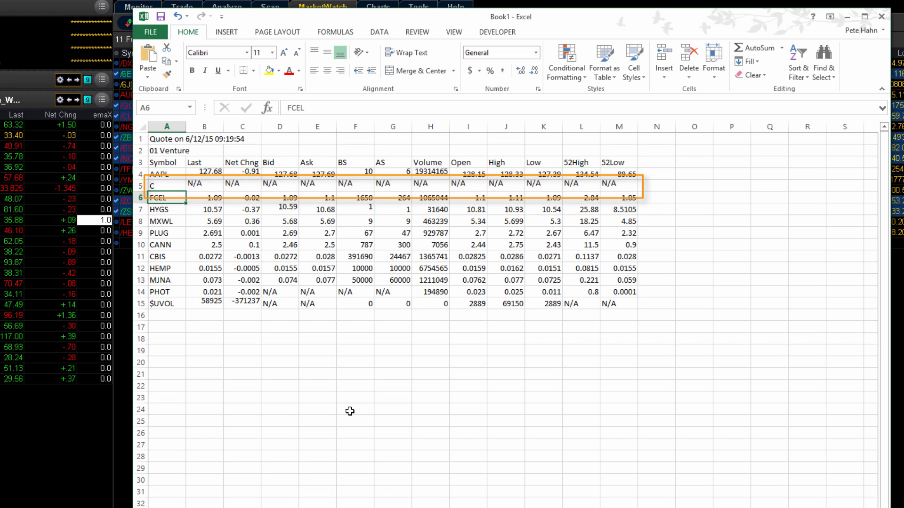
pyautogui.click(166, 209)
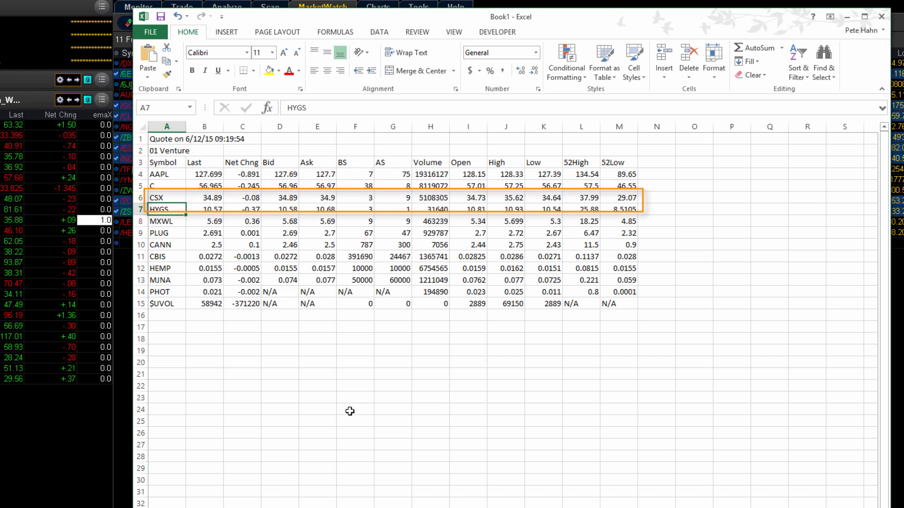
pyautogui.click(166, 234)
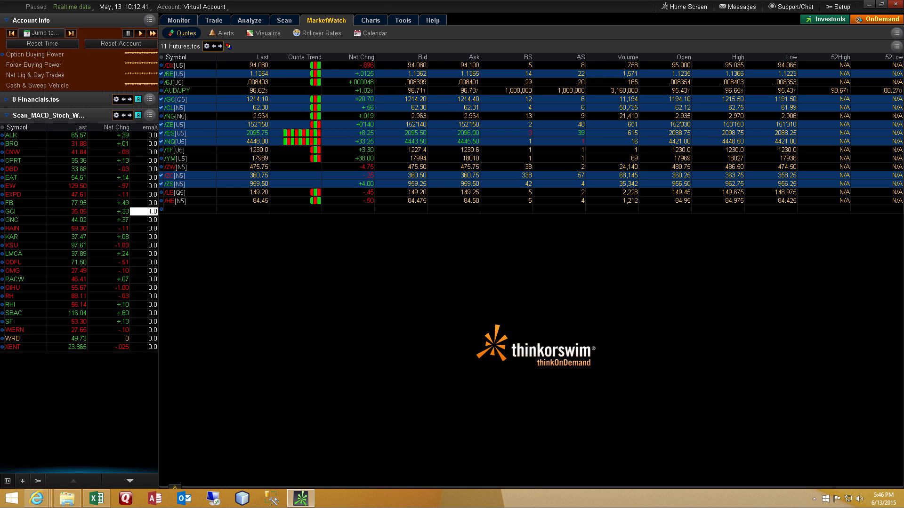
pyautogui.moveTo(699, 359)
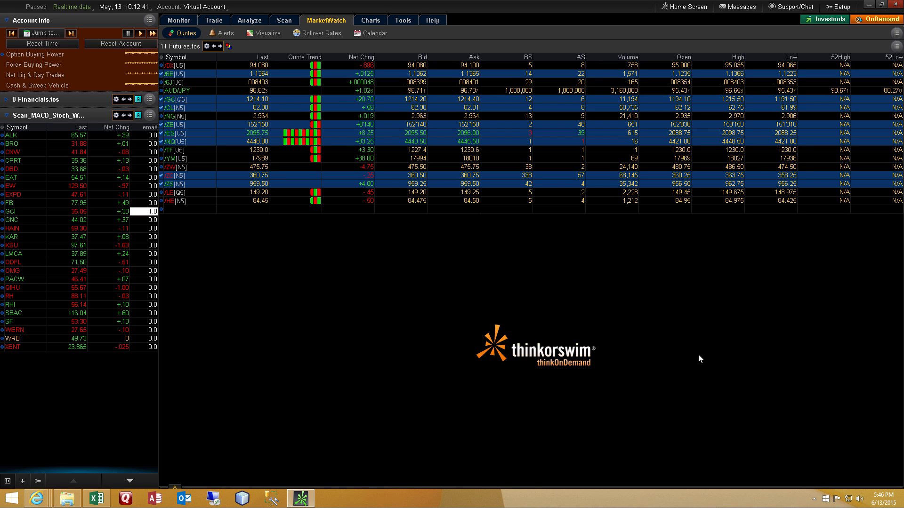
pyautogui.moveTo(697, 357)
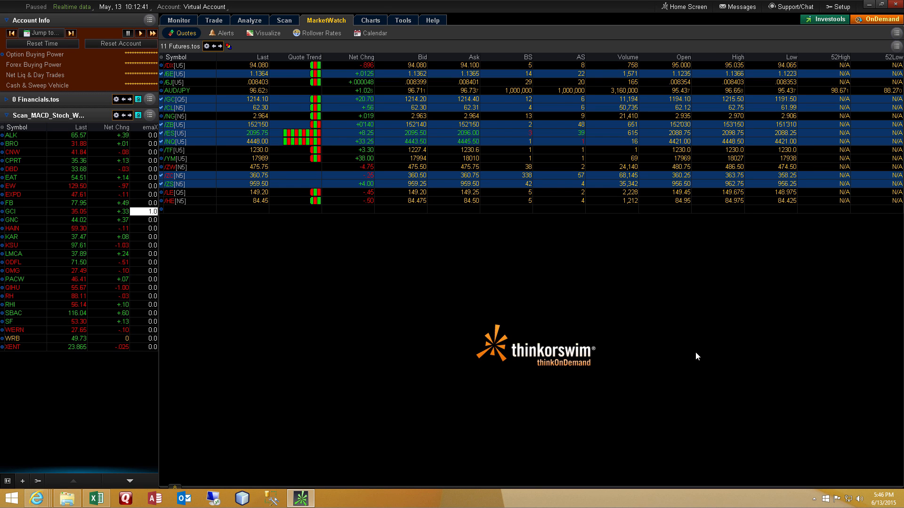
pyautogui.moveTo(584, 371)
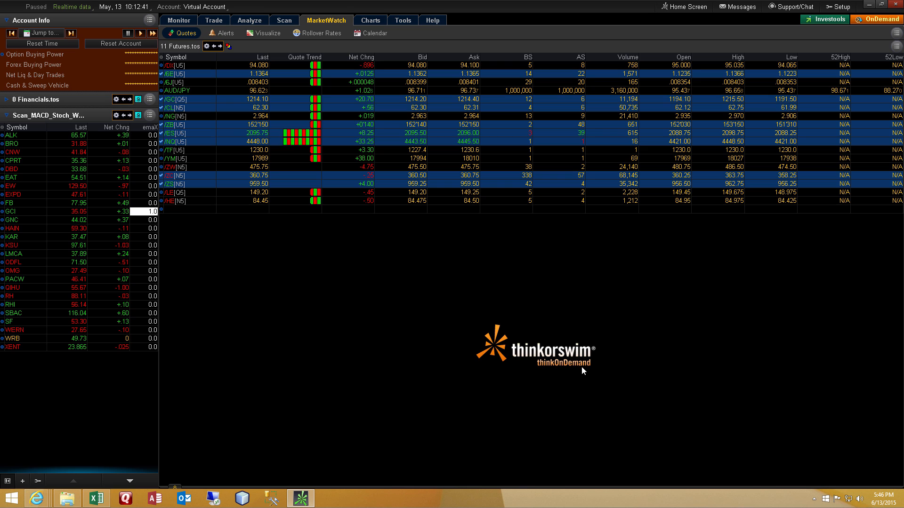
pyautogui.moveTo(441, 227)
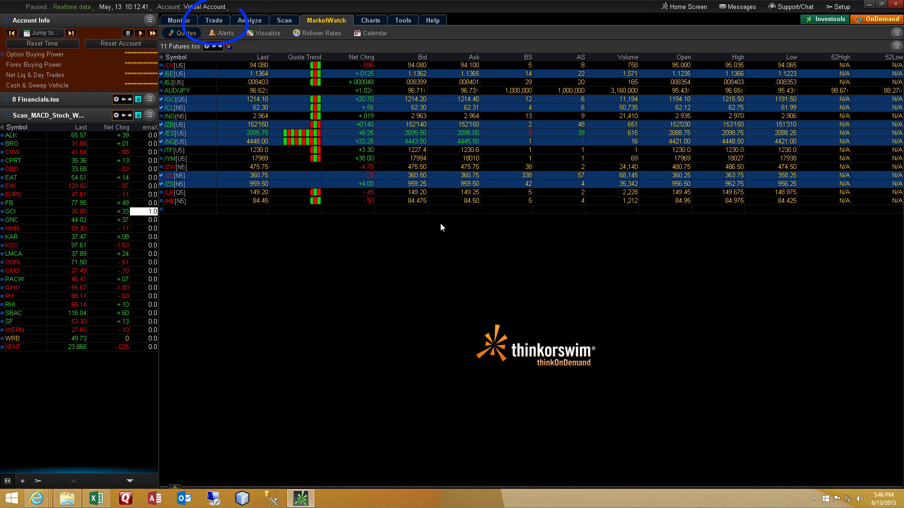
# Show the AAPL option chain and export its live quotes to Microsoft Excel, acknowledging the message.
pyautogui.click(213, 20)
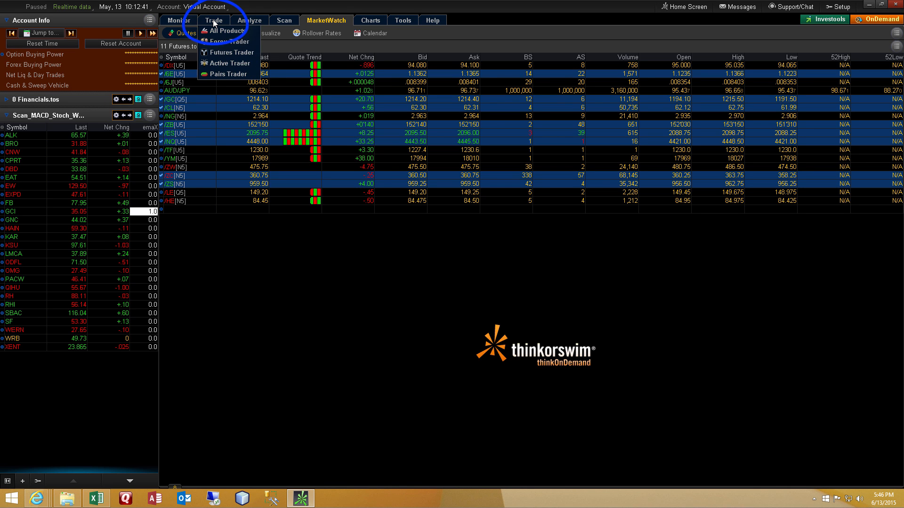
pyautogui.click(221, 31)
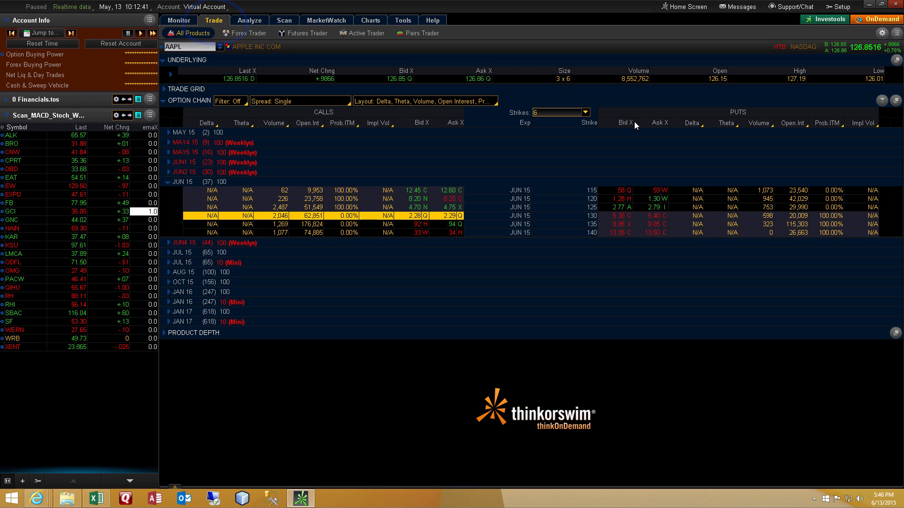
pyautogui.moveTo(835, 97)
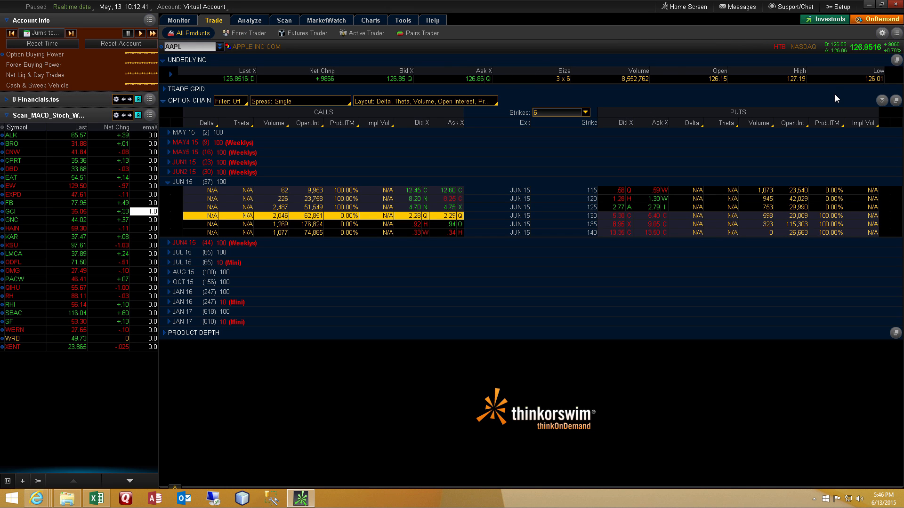
pyautogui.moveTo(858, 76)
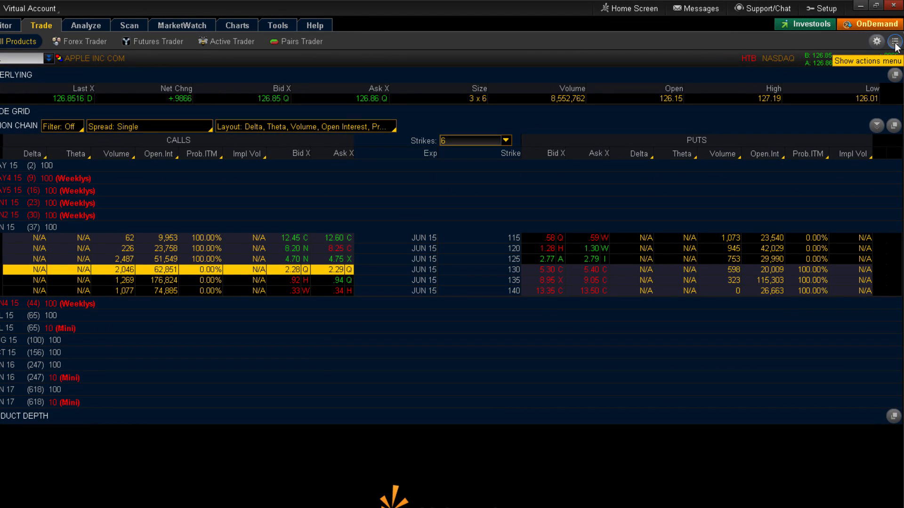
pyautogui.click(896, 41)
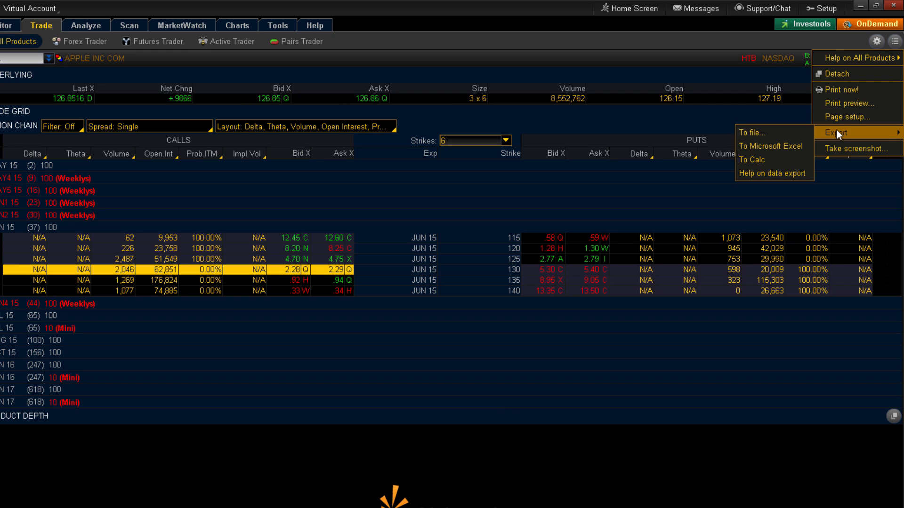
pyautogui.moveTo(773, 146)
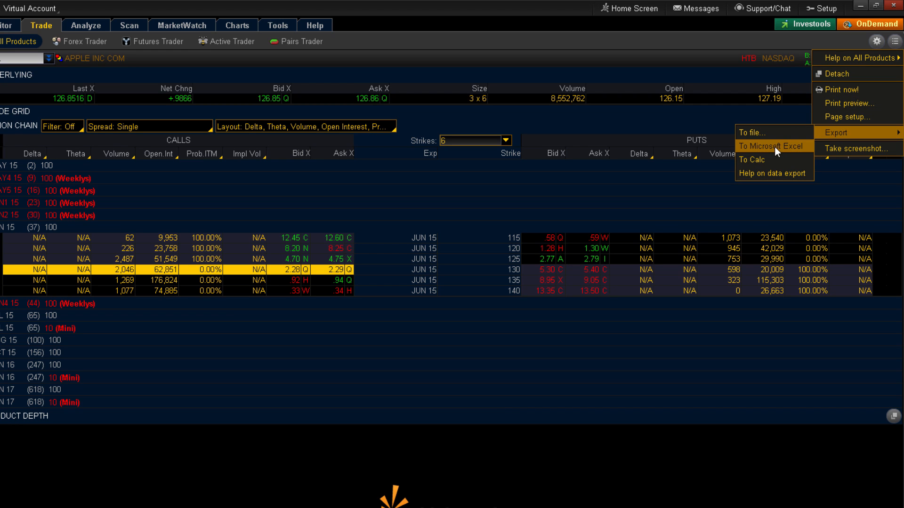
pyautogui.click(771, 146)
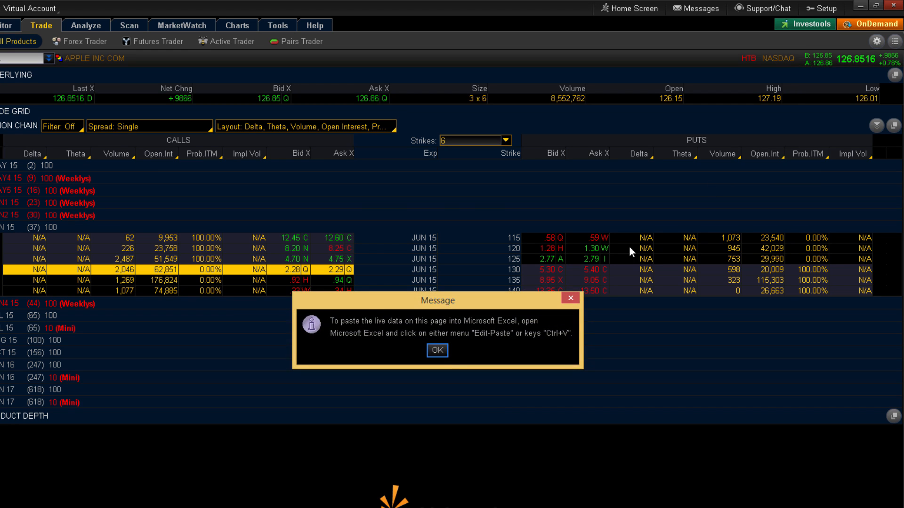
pyautogui.moveTo(529, 357)
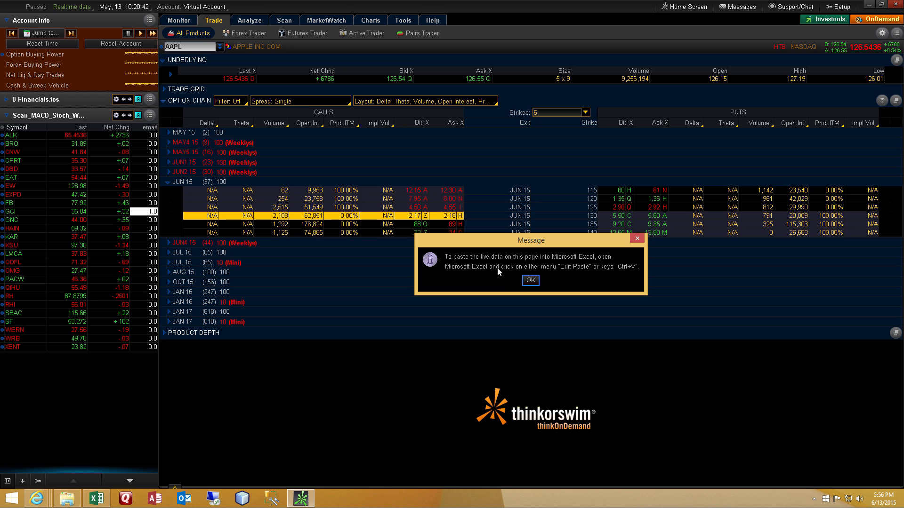
pyautogui.click(529, 280)
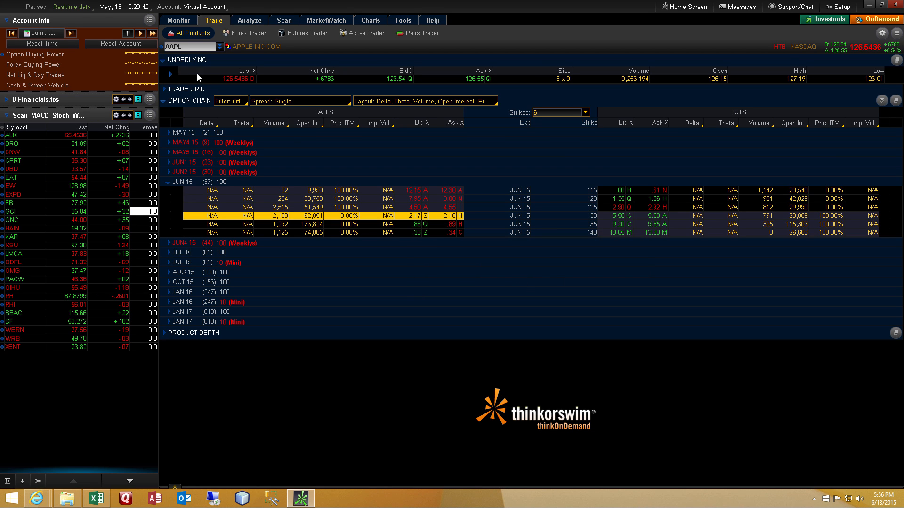
pyautogui.moveTo(116, 39)
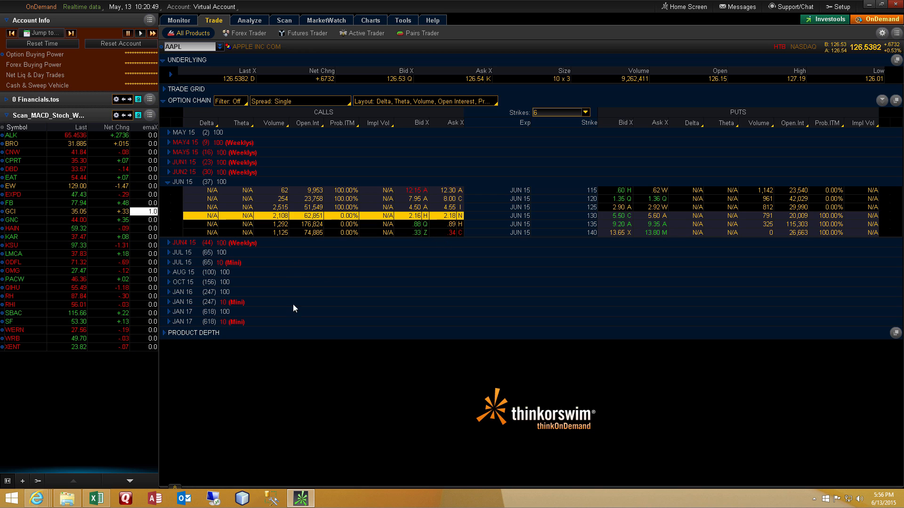
pyautogui.moveTo(96, 498)
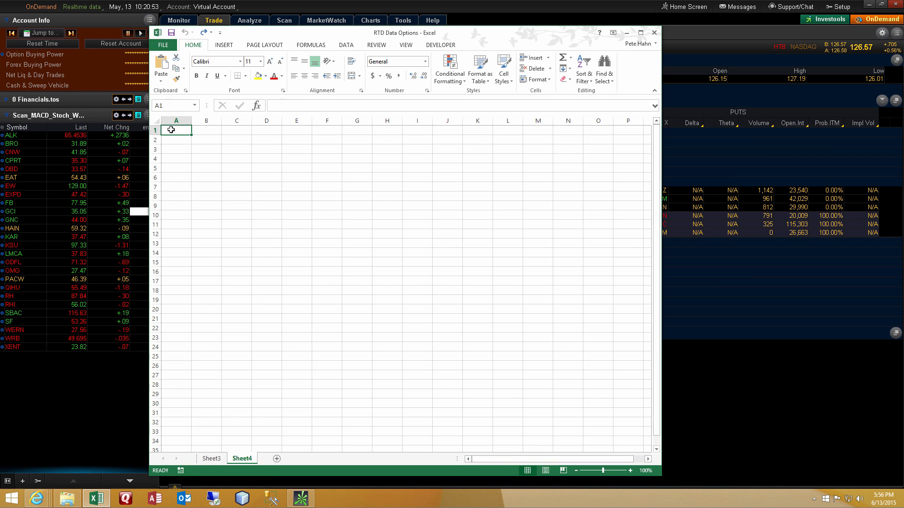
# Paste the AAPL option chain into Sheet4 A1 and inspect the MAY 15, MAY4 15, MAY5 15 expiry rows.
pyautogui.rightClick(176, 130)
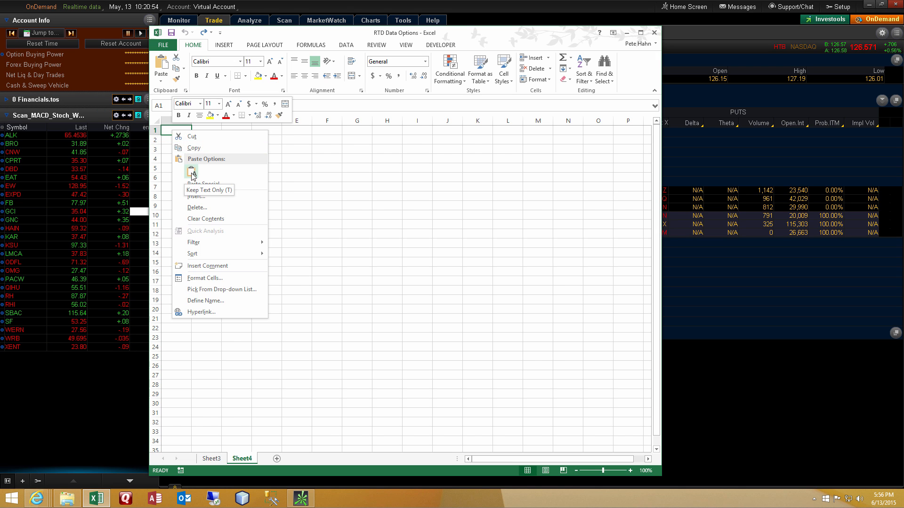
pyautogui.click(190, 173)
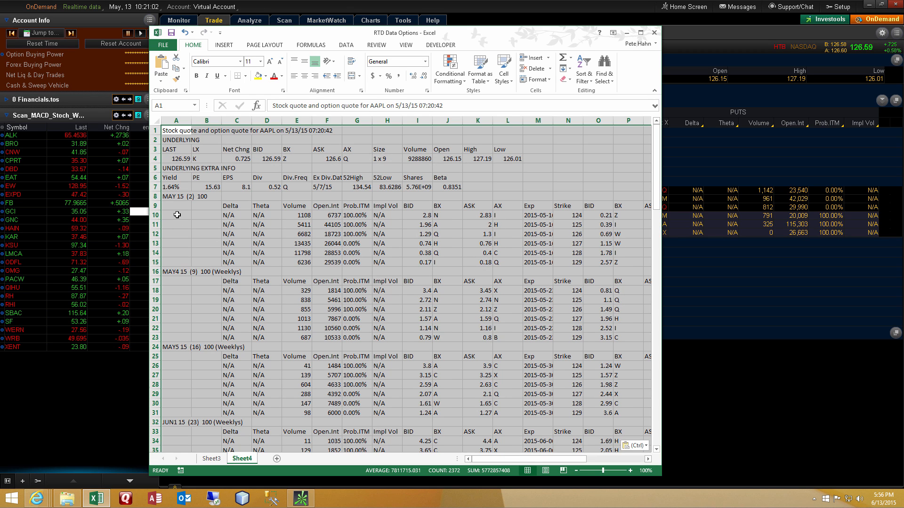
pyautogui.click(176, 215)
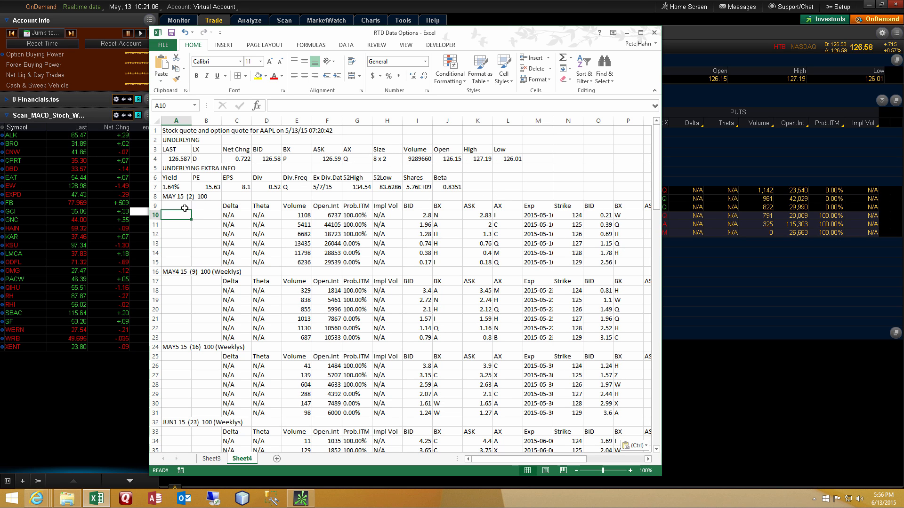
pyautogui.click(175, 195)
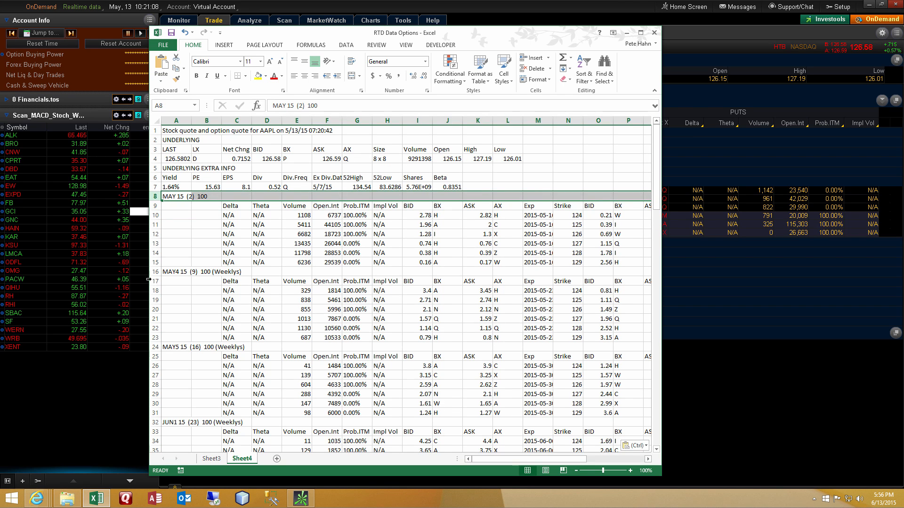
pyautogui.click(176, 272)
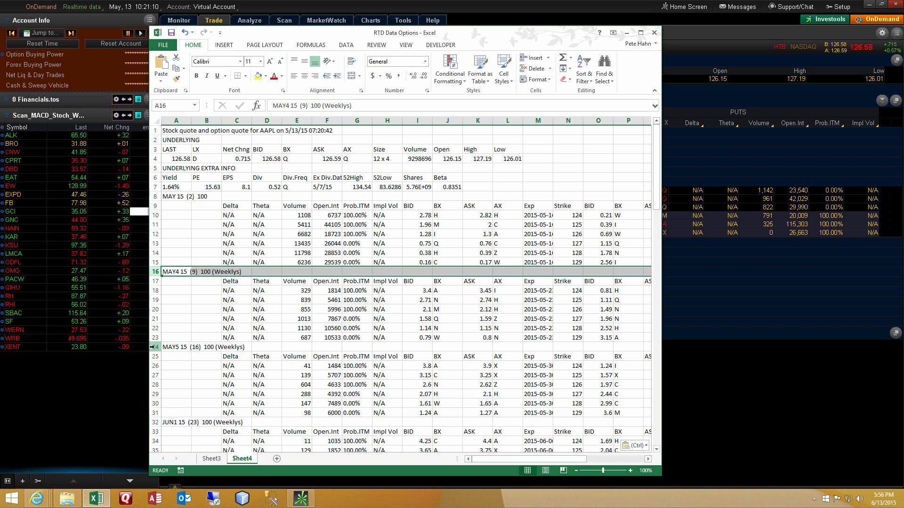
pyautogui.click(177, 347)
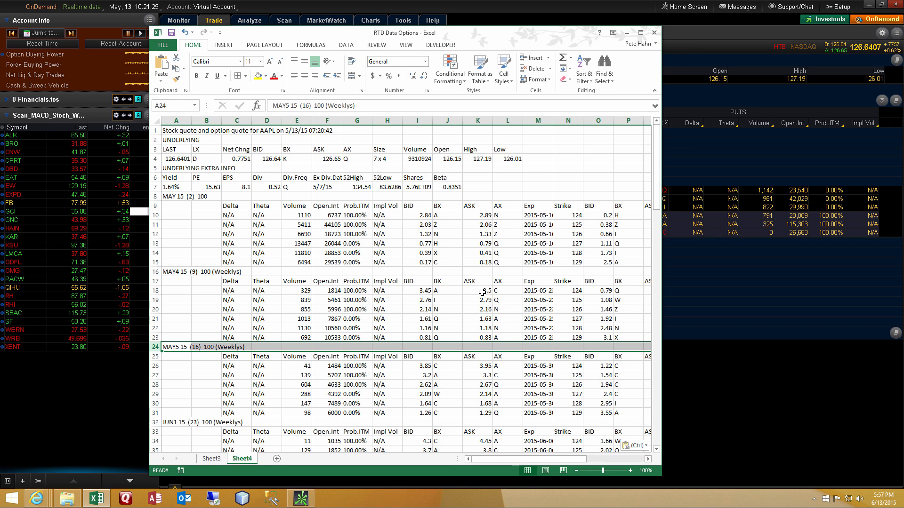
pyautogui.click(418, 290)
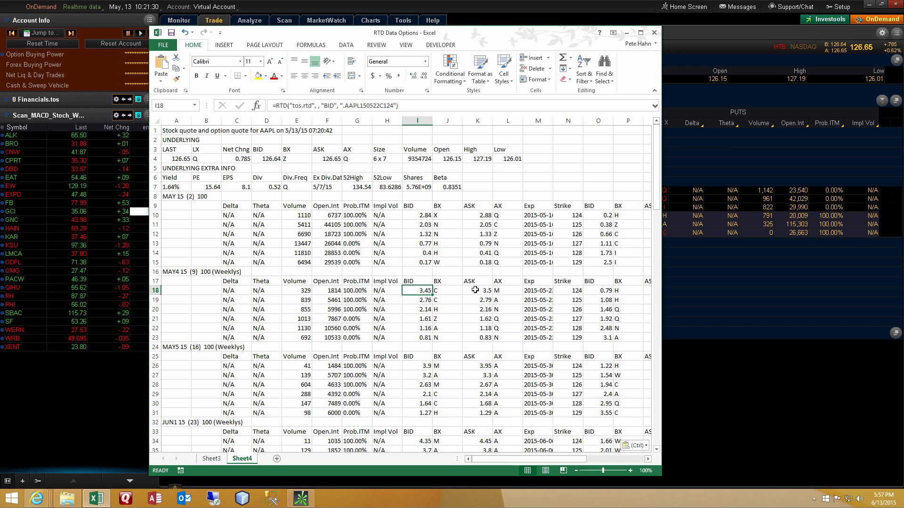
pyautogui.click(447, 290)
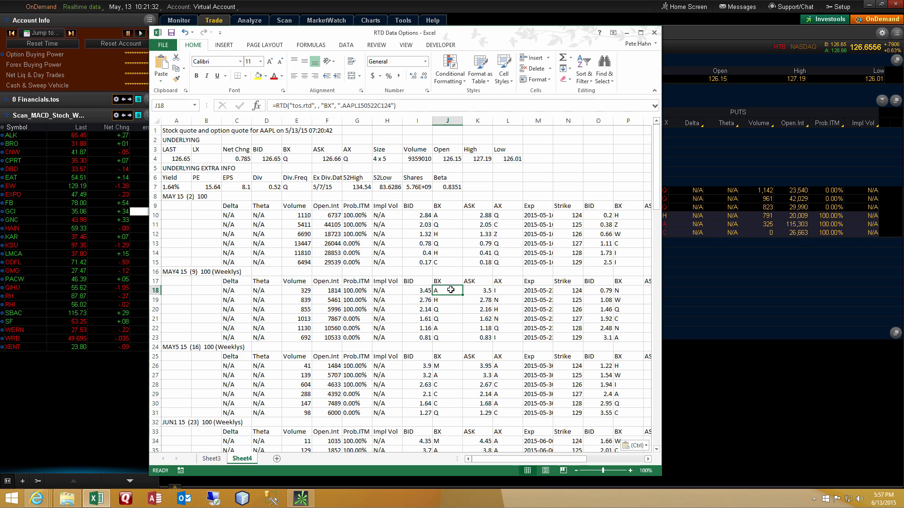
pyautogui.click(568, 290)
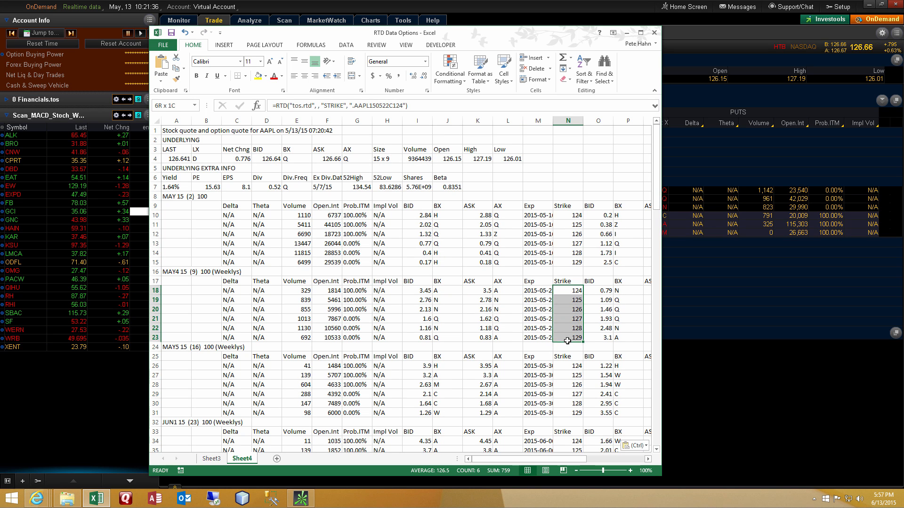
pyautogui.click(537, 290)
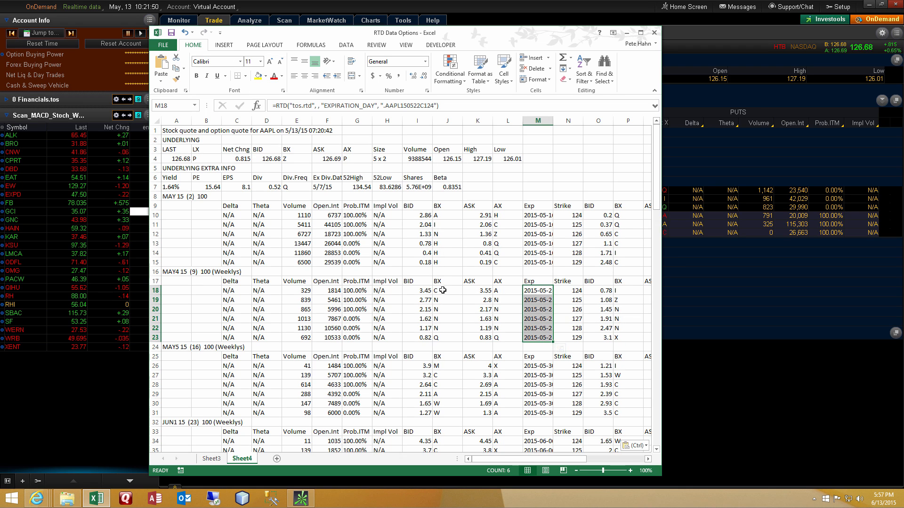
pyautogui.click(417, 290)
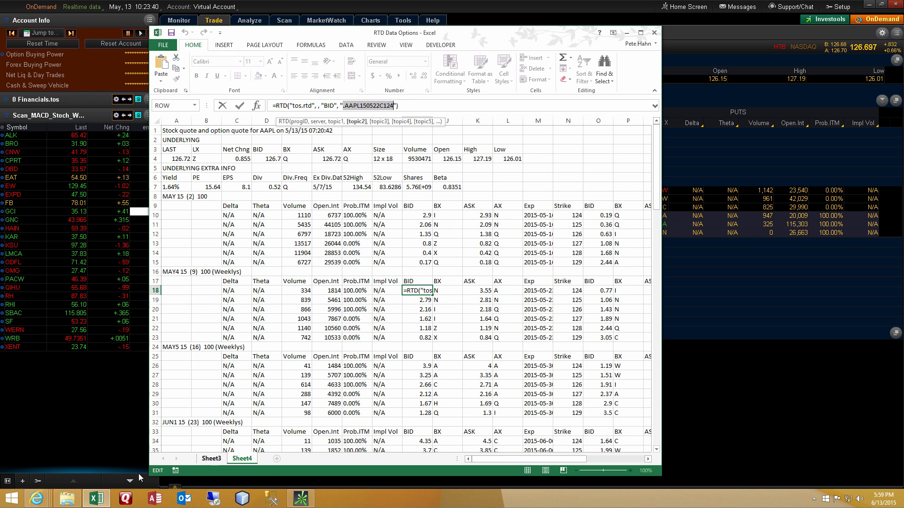
pyautogui.moveTo(55, 498)
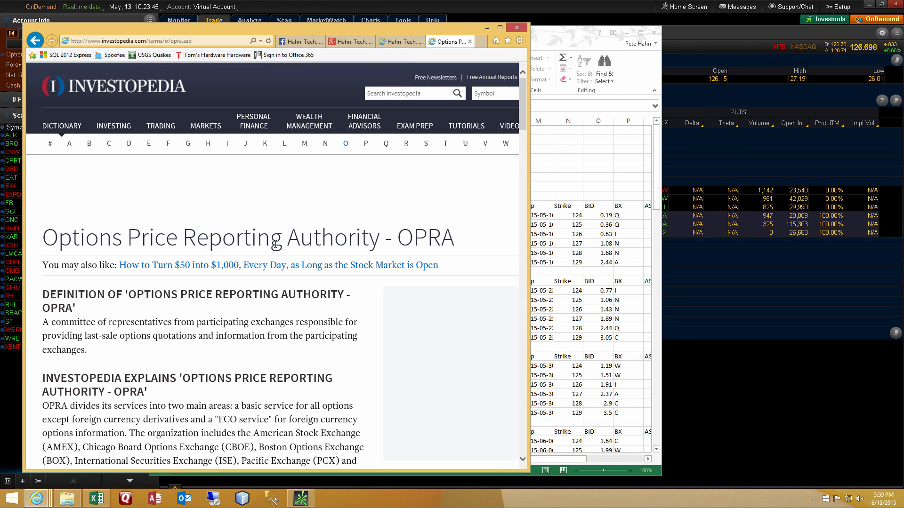
pyautogui.moveTo(466, 236)
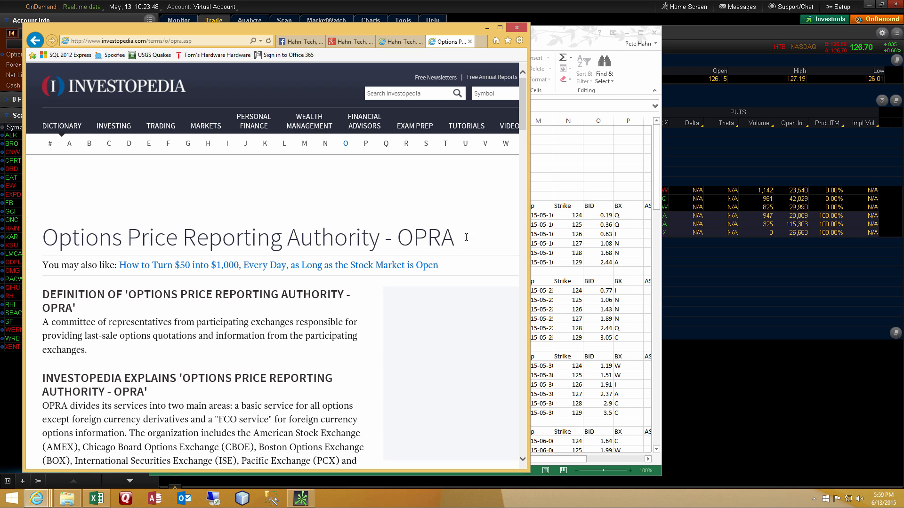
pyautogui.moveTo(240, 334)
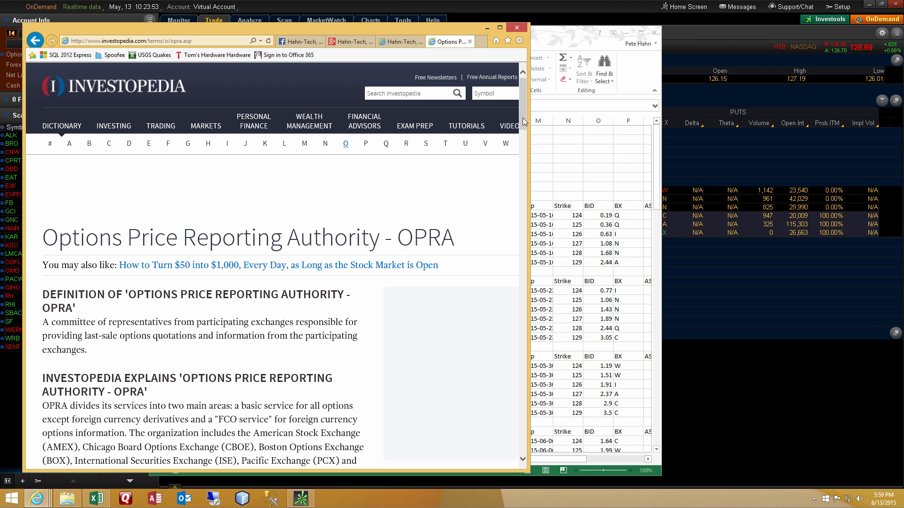
pyautogui.moveTo(525, 146)
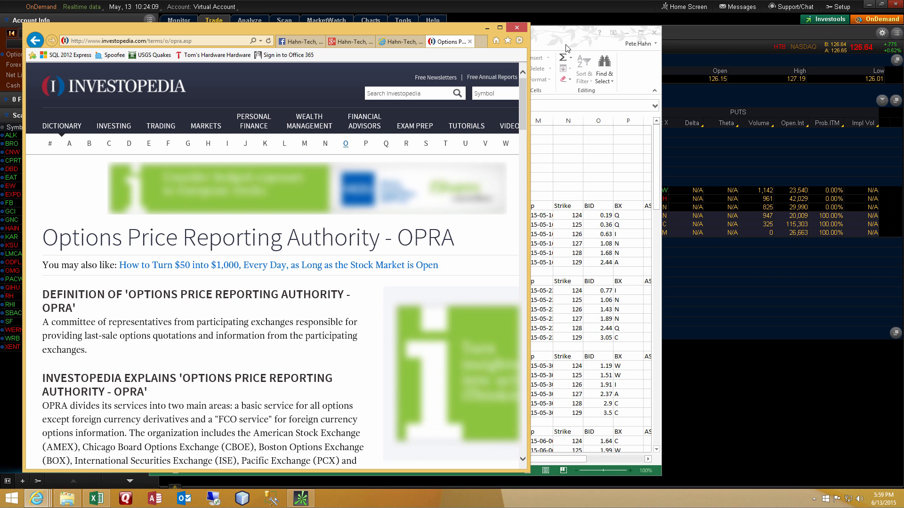
# Return from the Investopedia OPRA page to the Excel window.
pyautogui.click(515, 27)
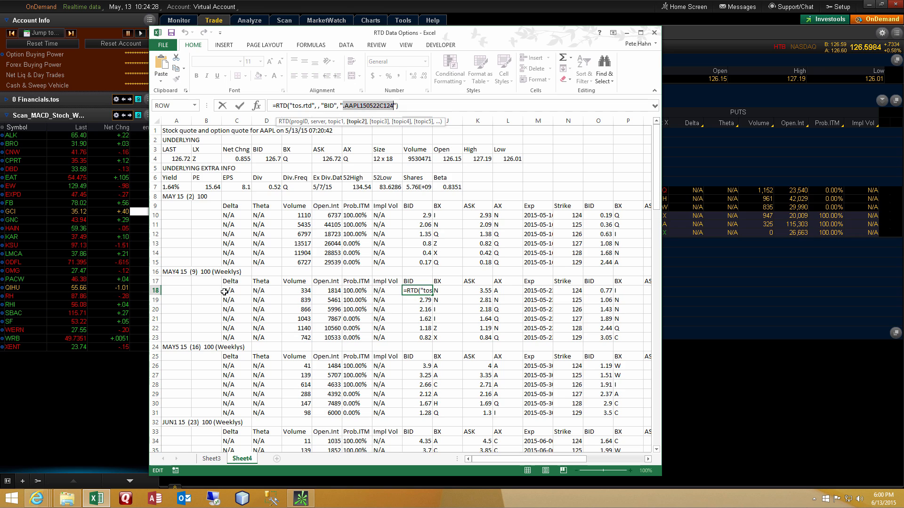
# Exit the BID formula without changes and click elsewhere in the sheet.
pyautogui.press('Return')
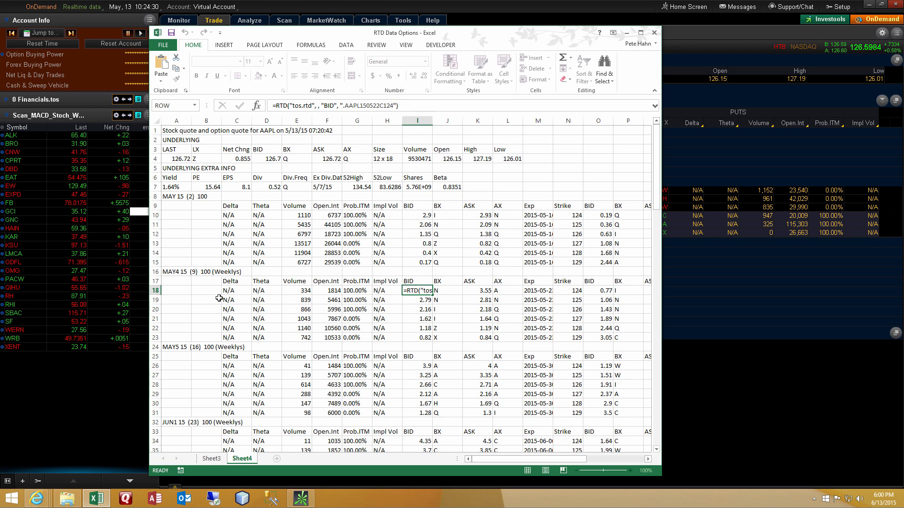
pyautogui.click(418, 300)
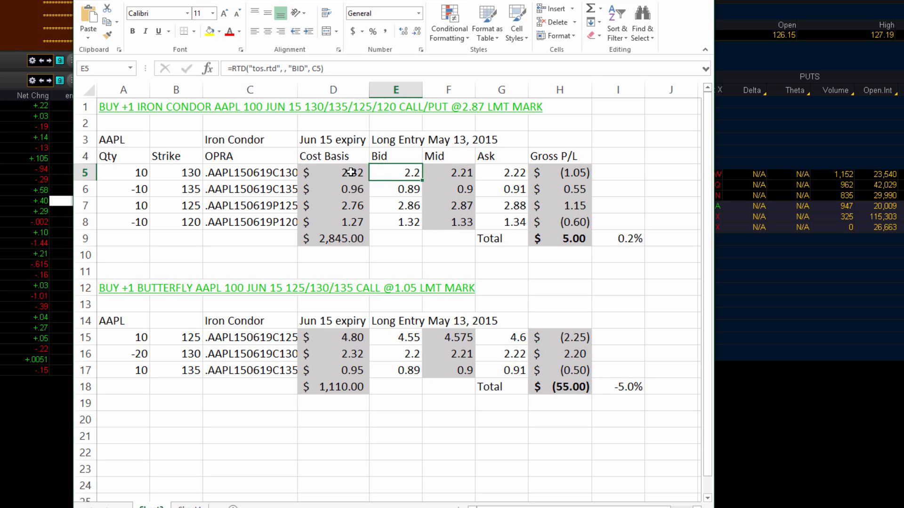
# Inspect the 130 call leg's cost basis and its live OPRA-code bid formula.
pyautogui.click(332, 172)
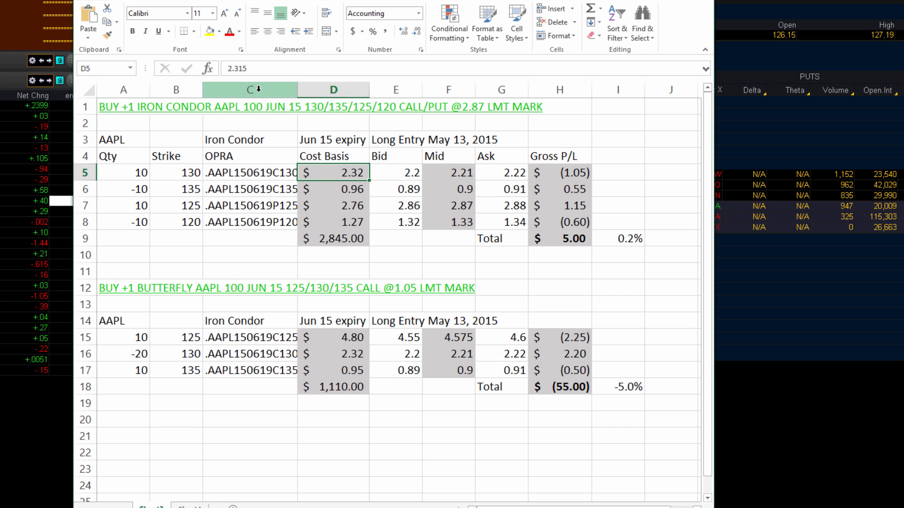
pyautogui.click(395, 172)
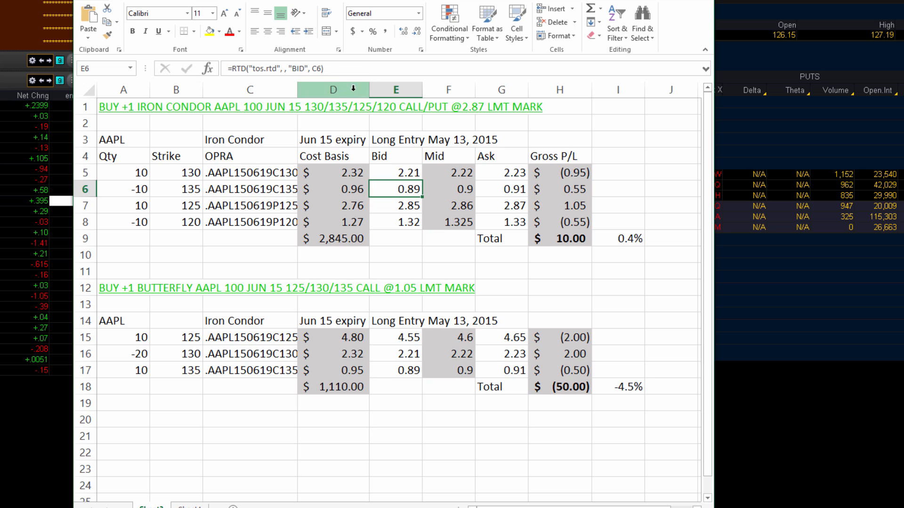
pyautogui.doubleClick(395, 189)
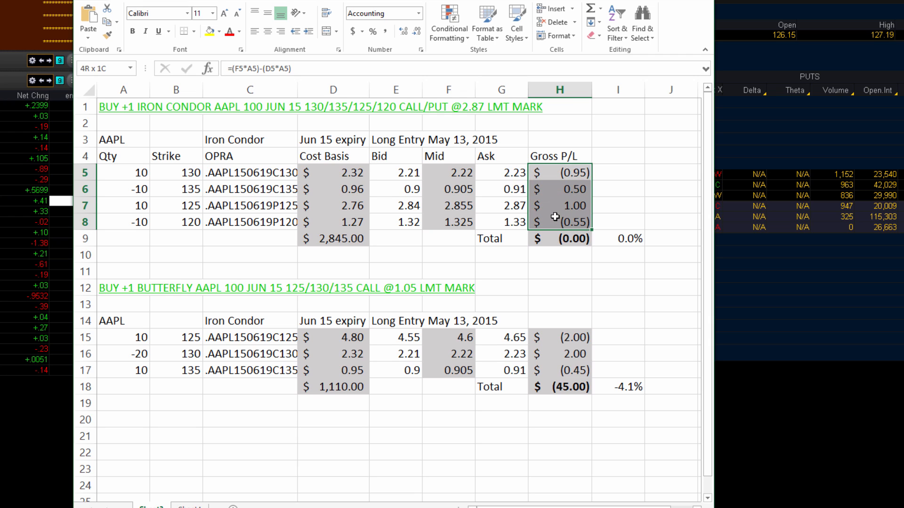
pyautogui.click(557, 238)
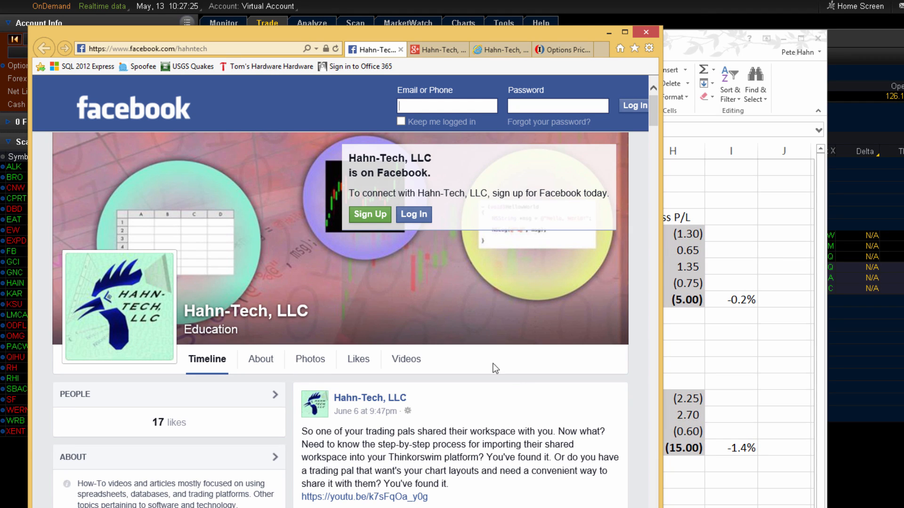
# Switch from the Facebook tab to Hahn-Tech's YouTube Playlists page.
pyautogui.click(436, 49)
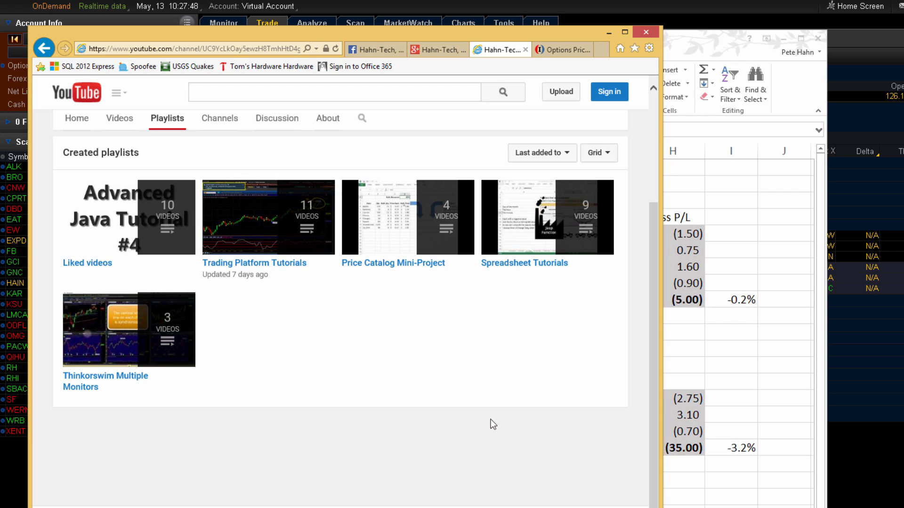
pyautogui.click(645, 31)
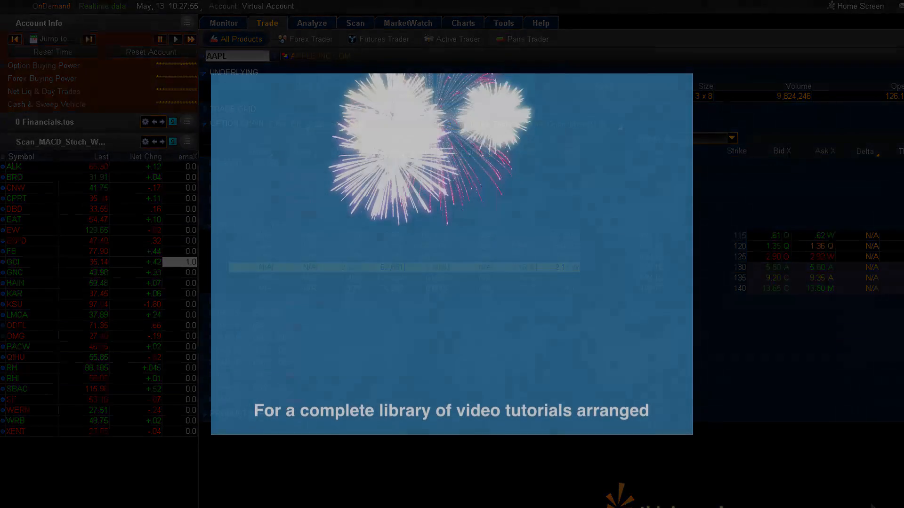